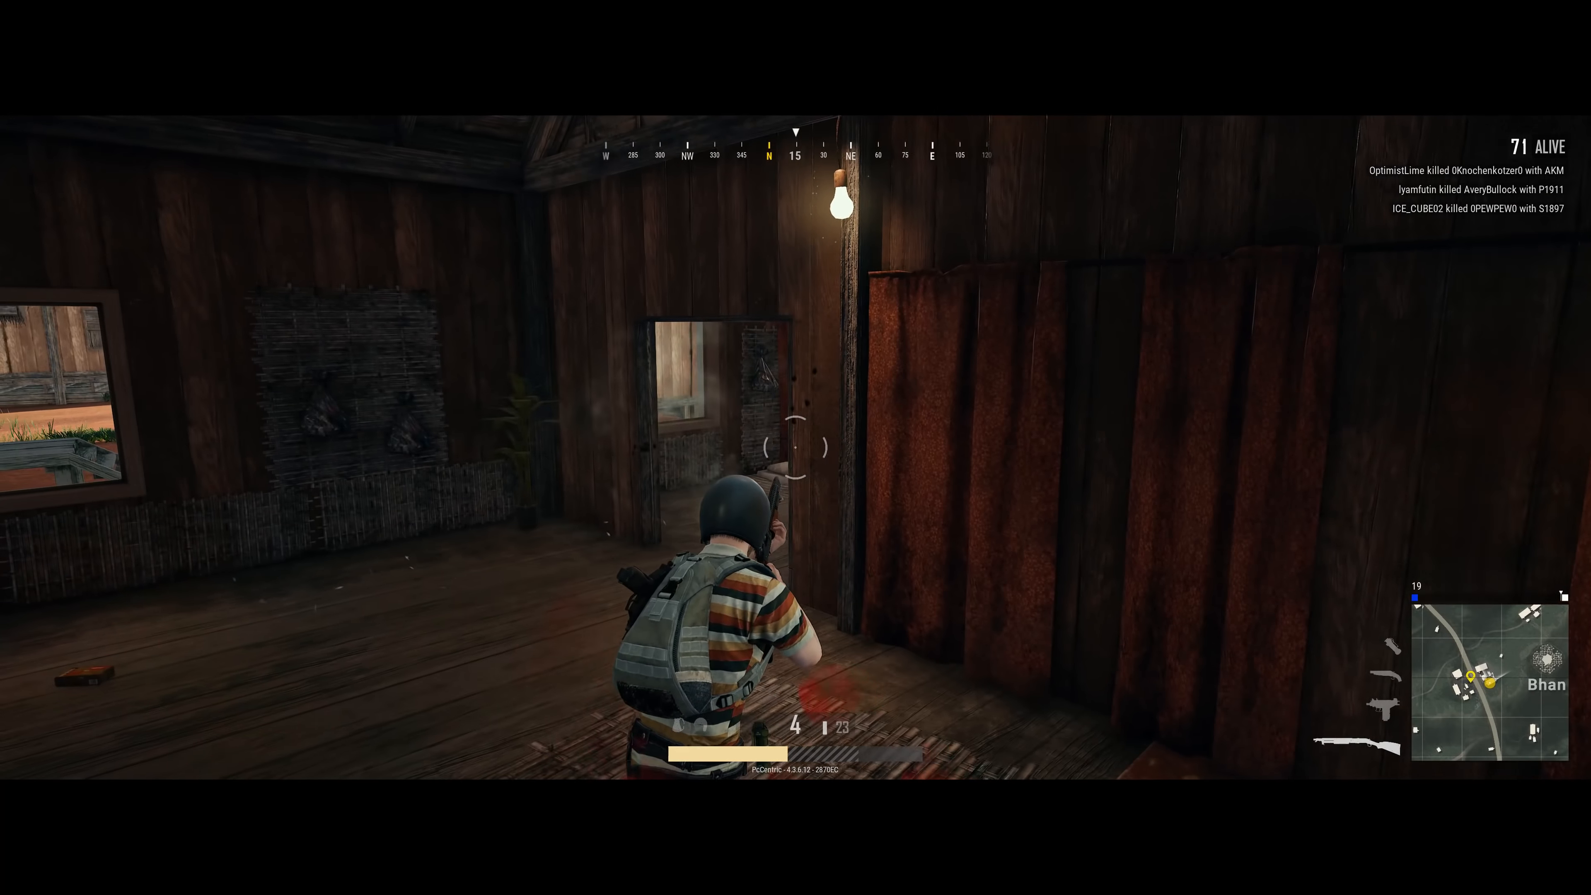
# - Reach the Fortnite Gaming PCs page and reveal its £535 Ultra and £1325 Infinity Pro configurations
pyautogui.click(795, 448)
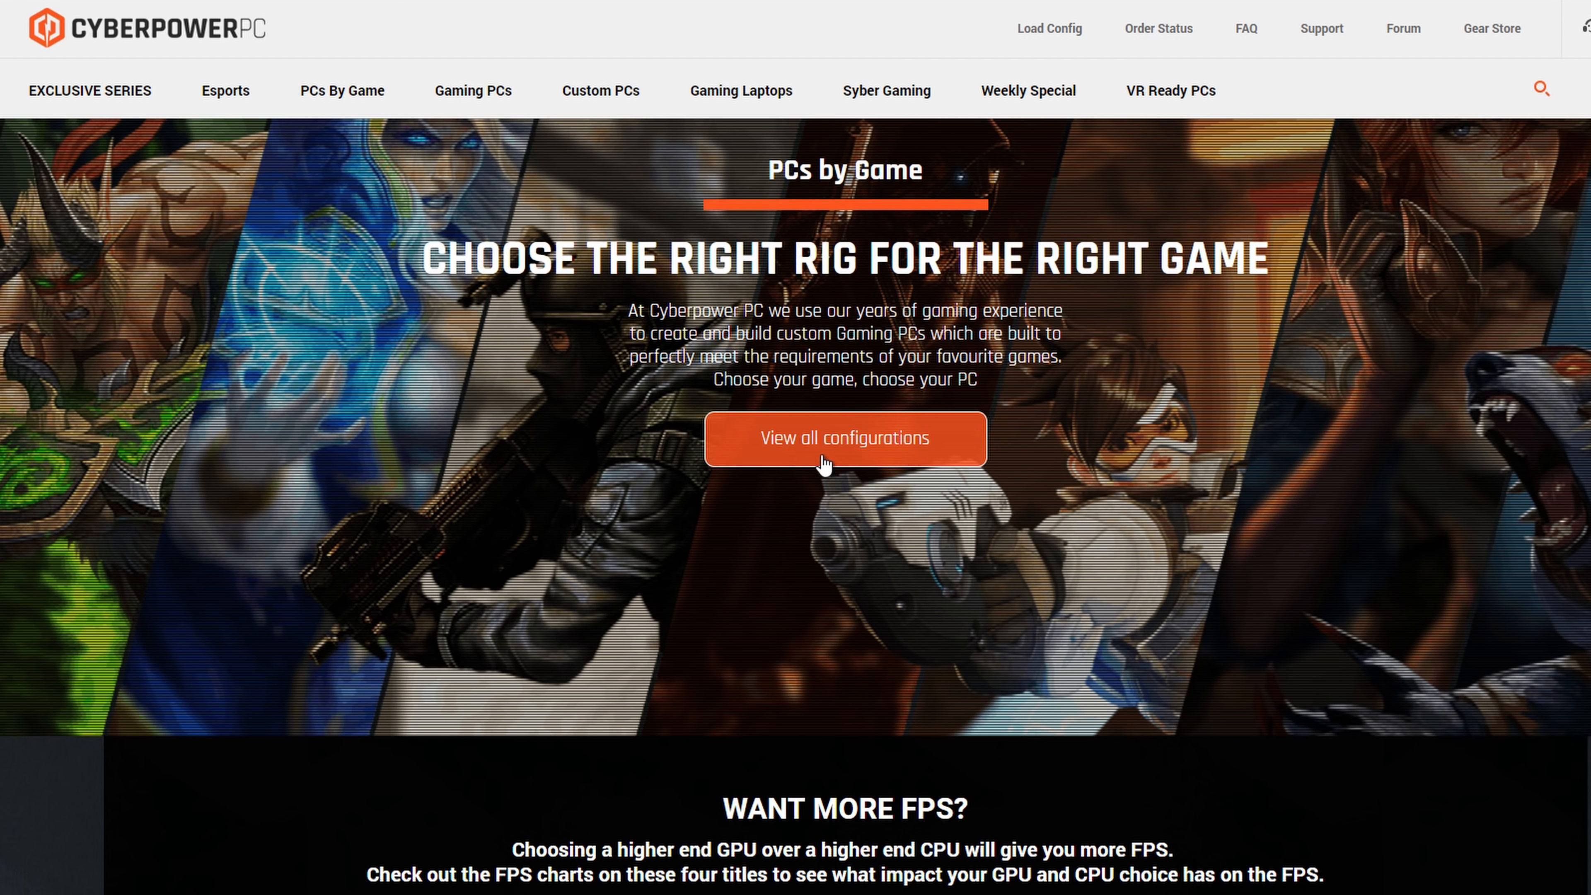
pyautogui.click(843, 438)
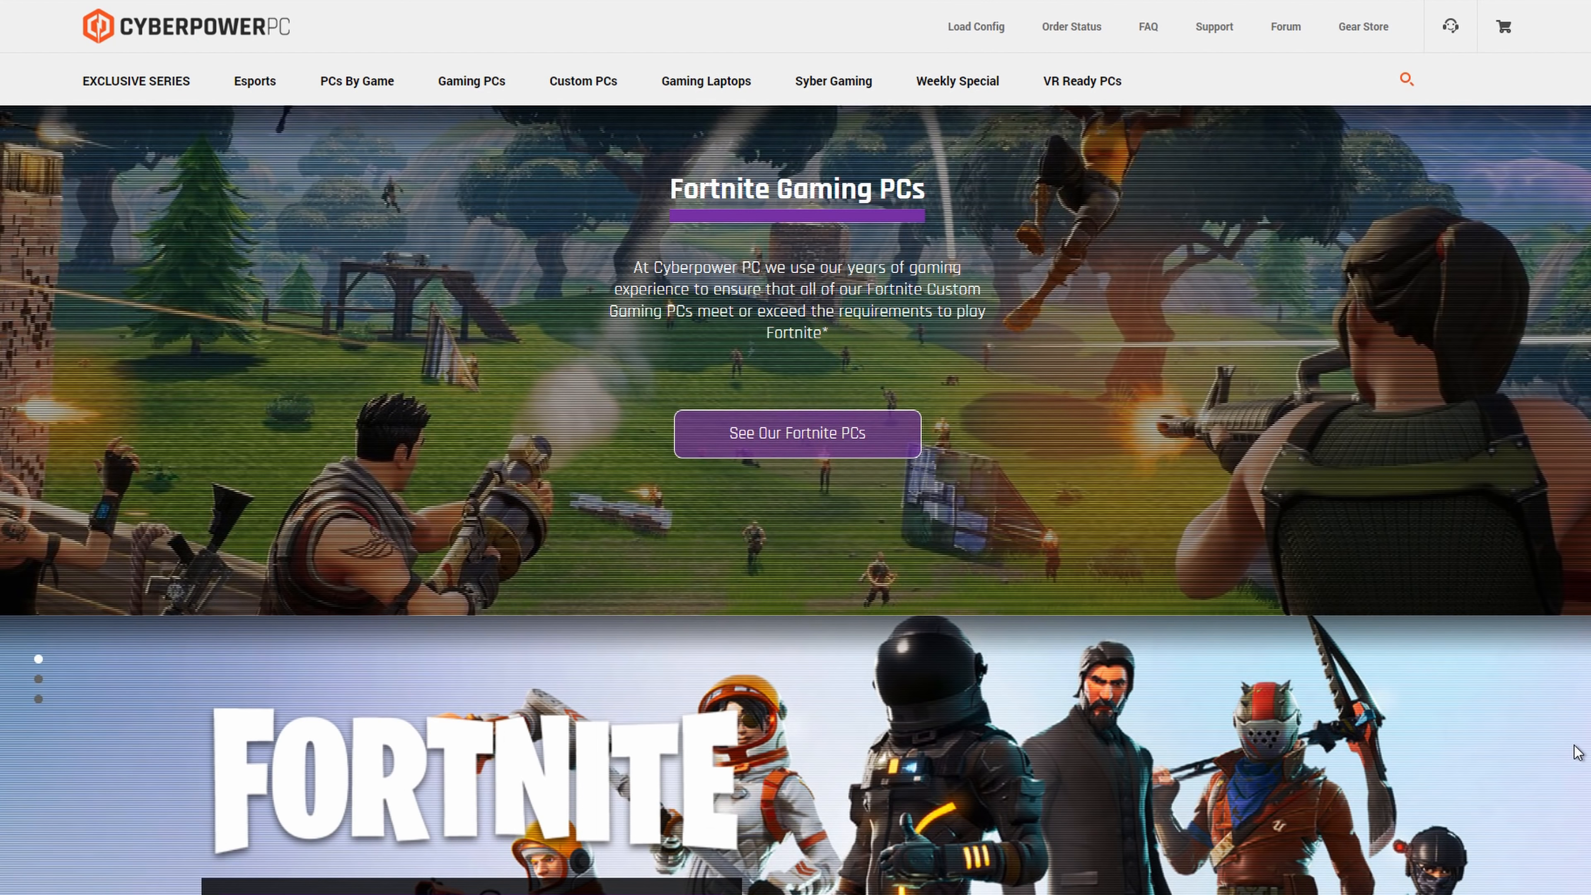
pyautogui.moveTo(829, 443)
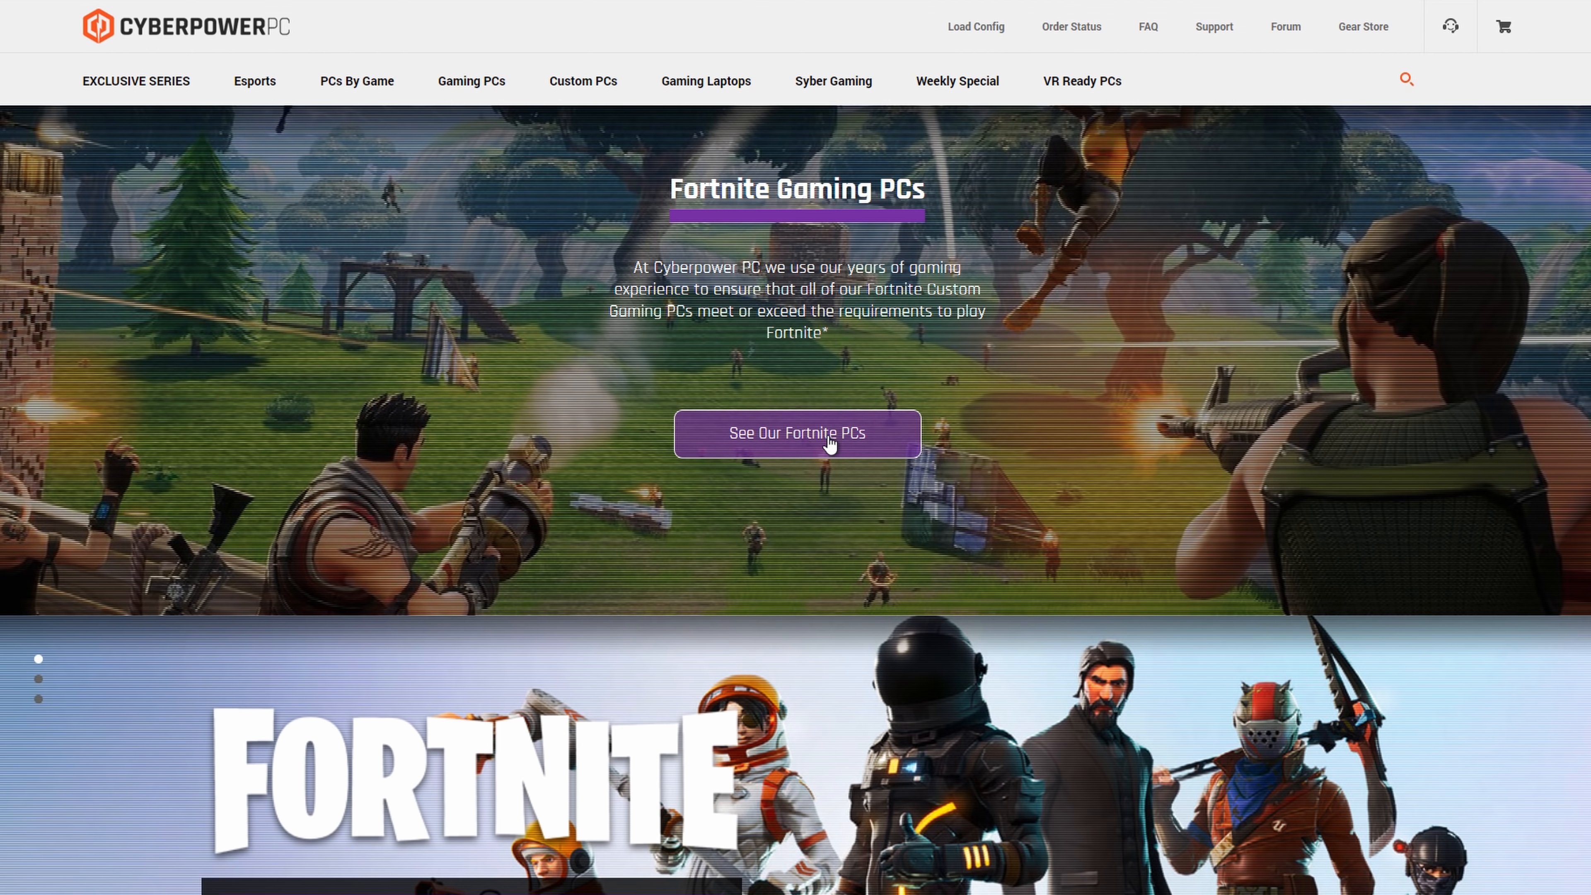
pyautogui.scroll(-3)
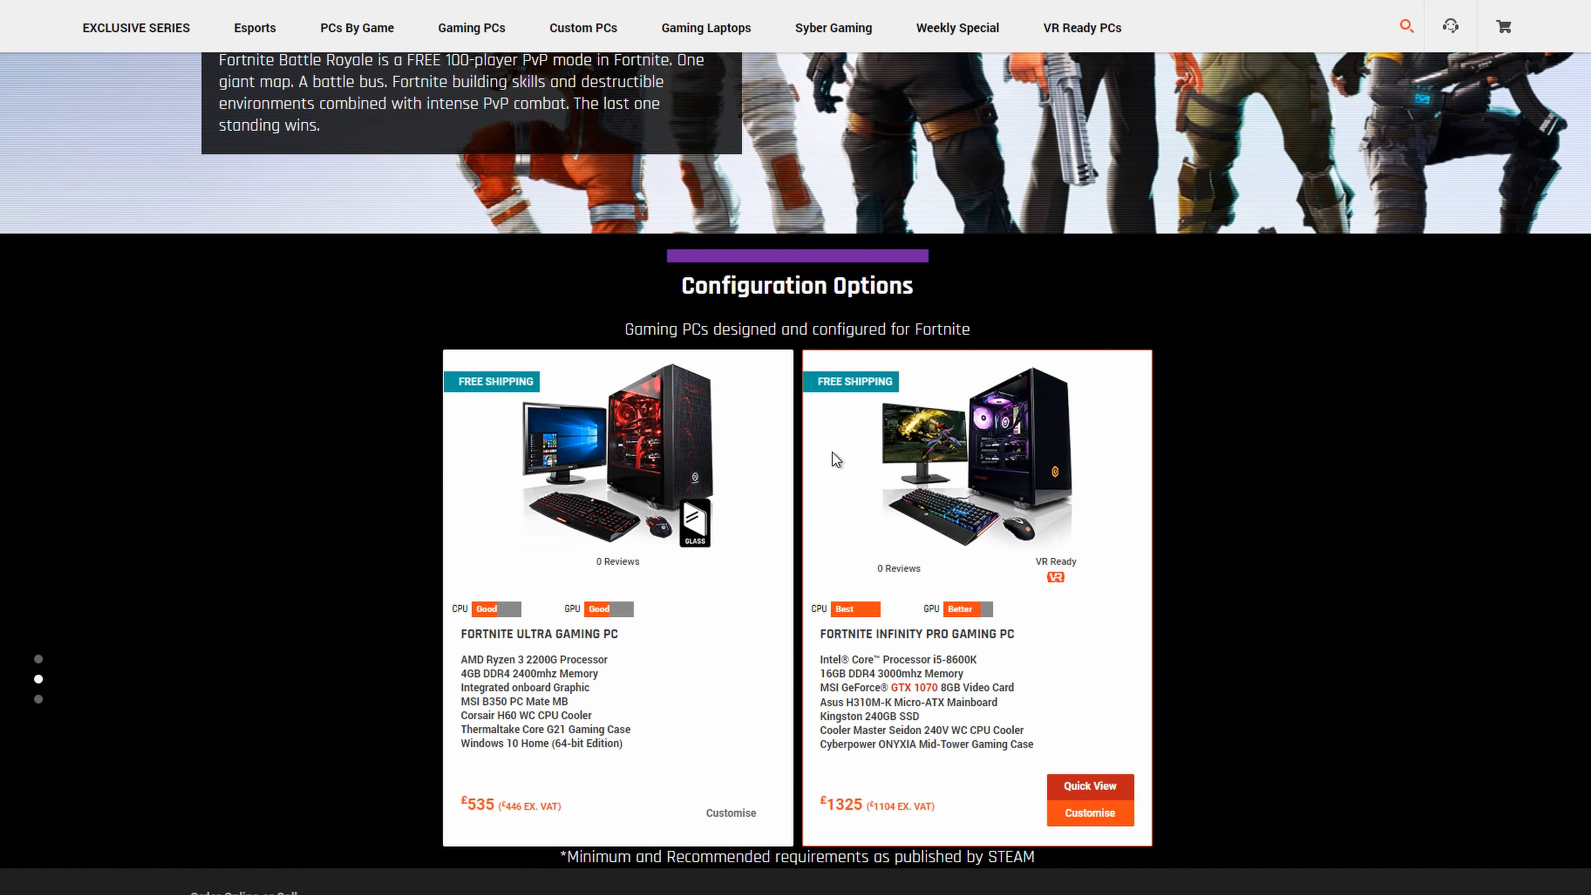